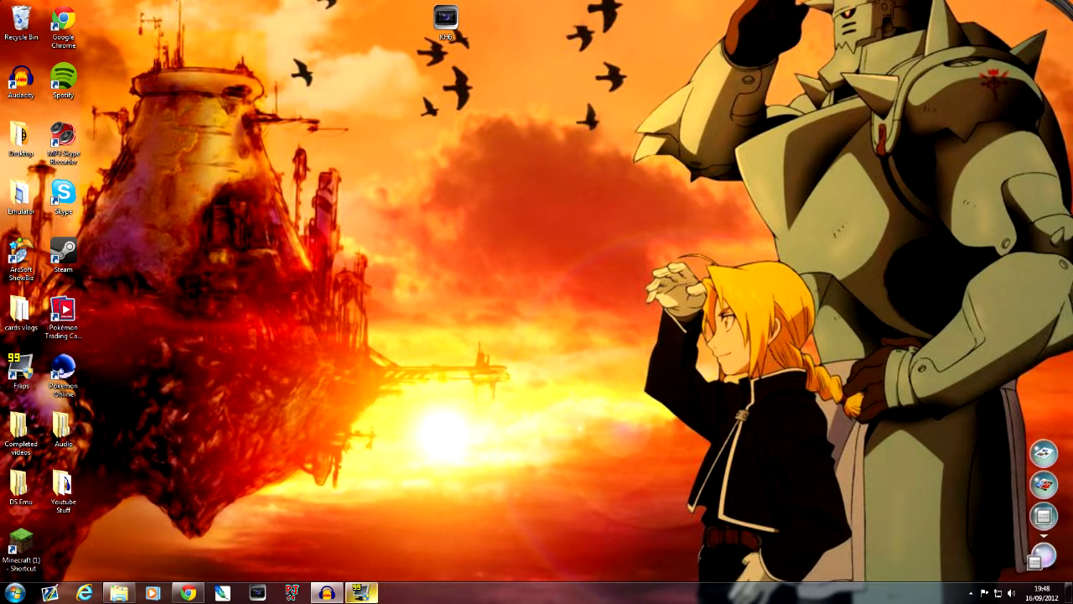
- Open Fraps from the taskbar and view the General tab with Monitor Aero desktop (DWM) checked
click(361, 592)
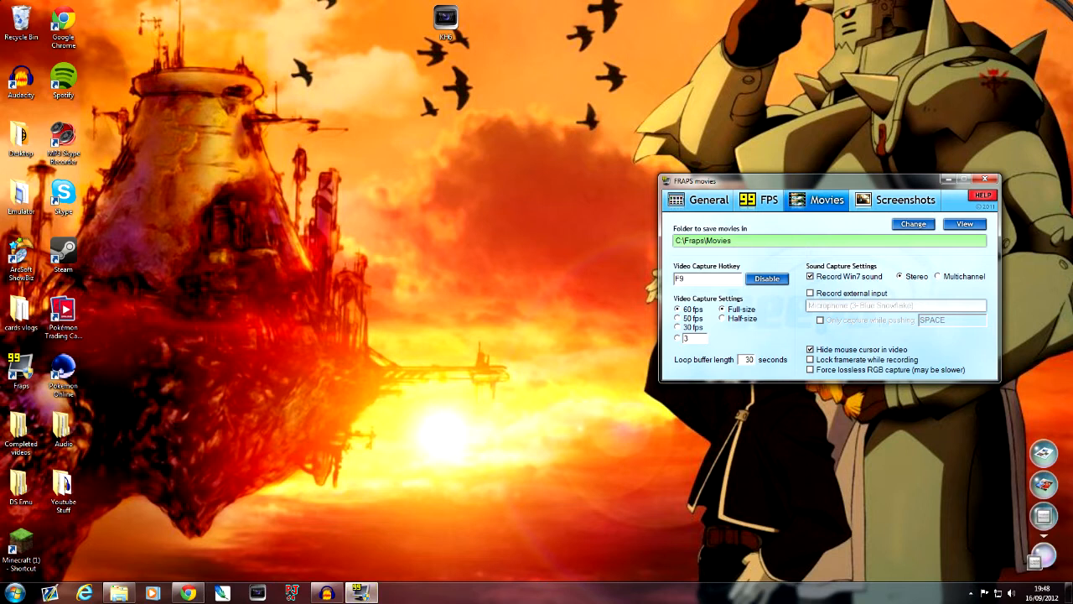
click(708, 200)
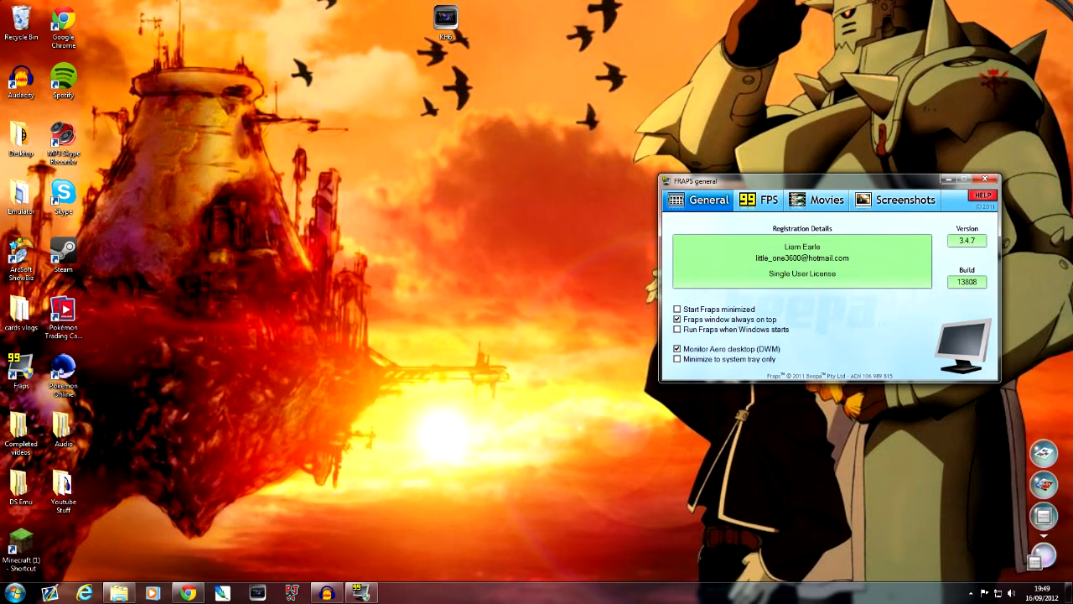
- Review the FPS tab, then show Movies capture settings at 60 fps, full-size
click(768, 200)
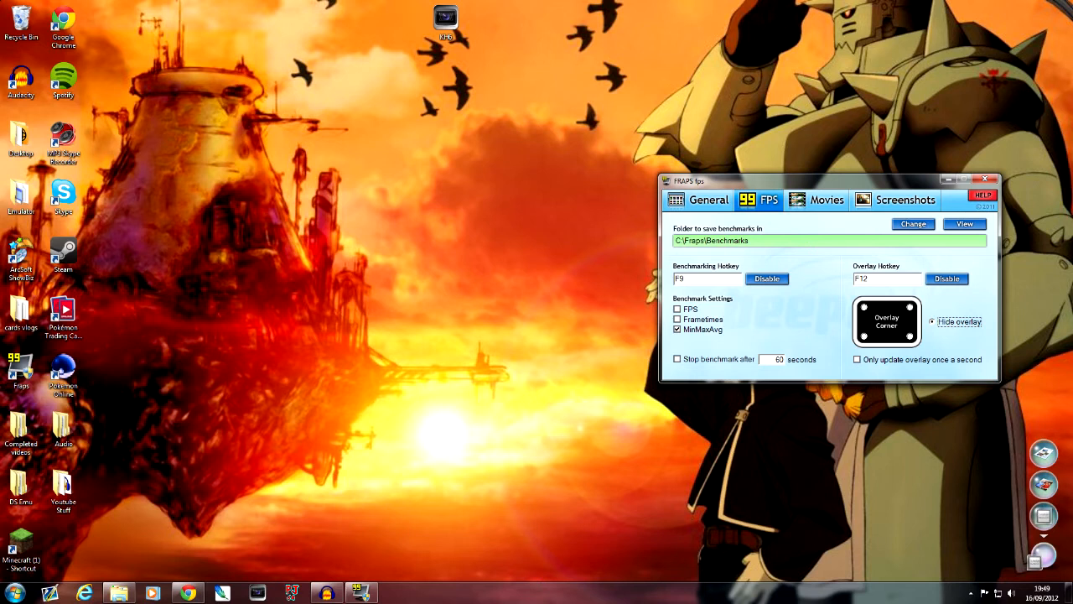
click(826, 200)
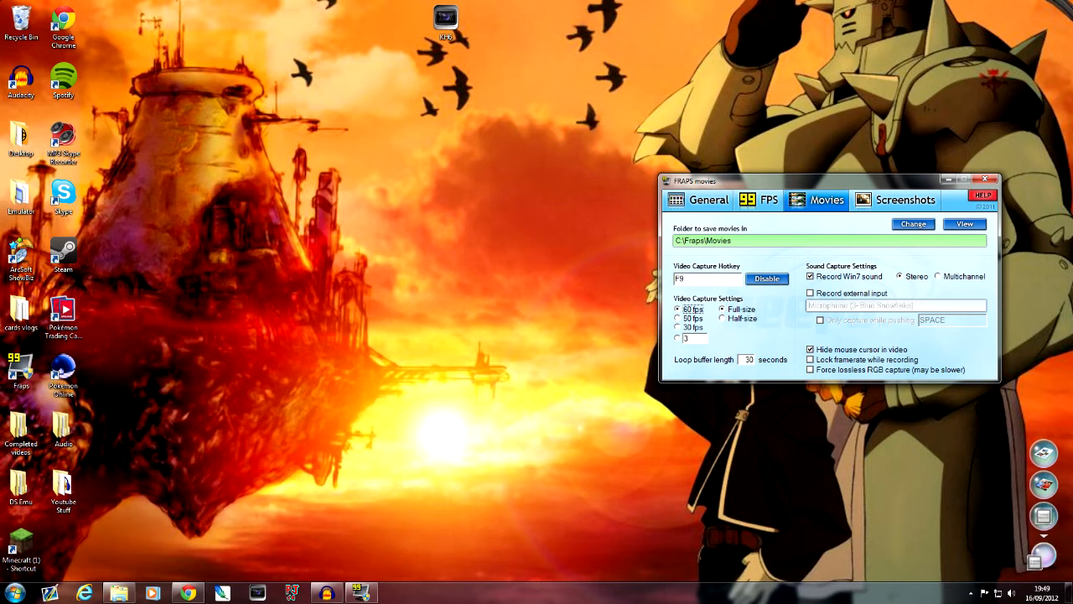
- Keep 60 fps capture, launch DeSmuME from Emulator > DS Emu, and open its File menu
click(20, 192)
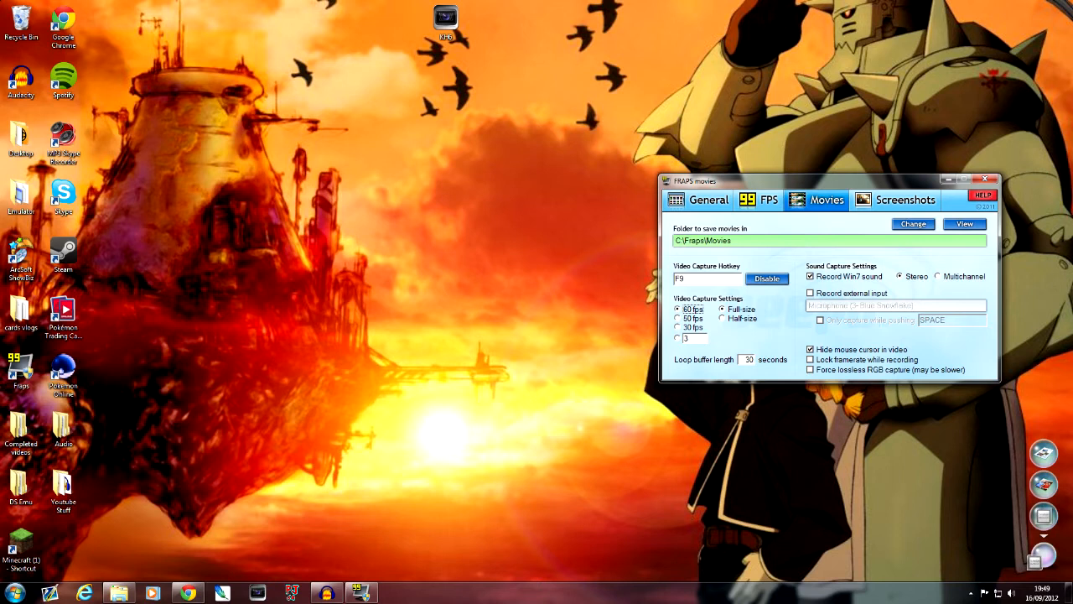
click(20, 197)
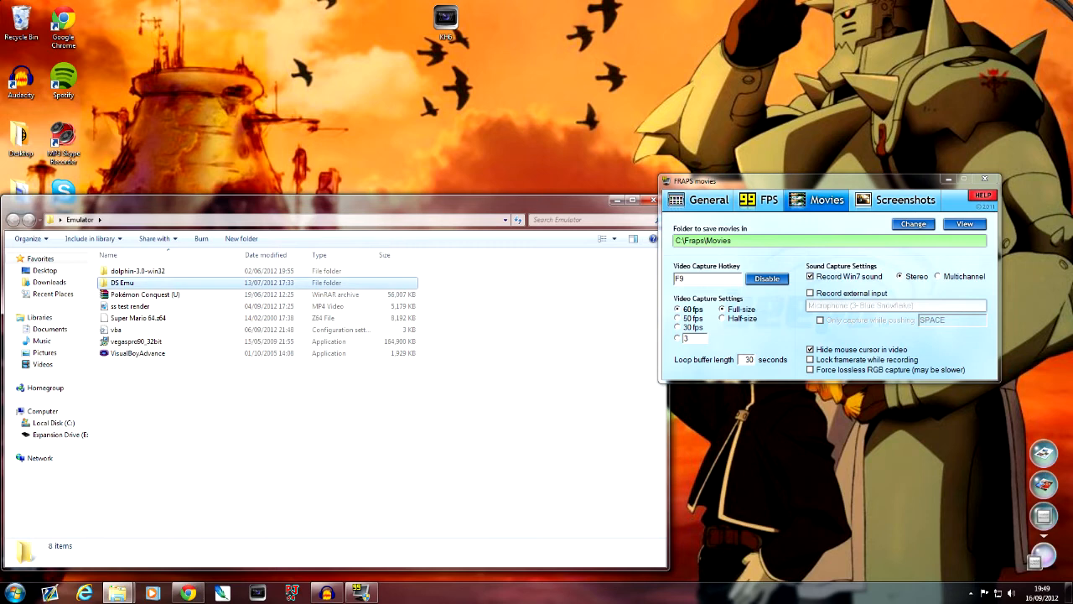
double_click(122, 282)
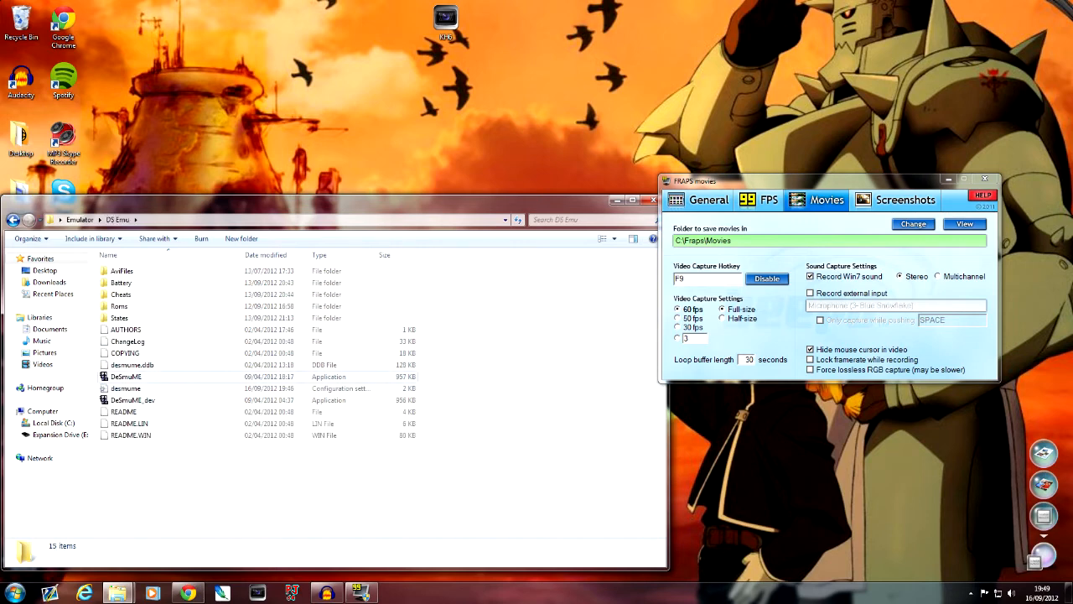
double_click(126, 375)
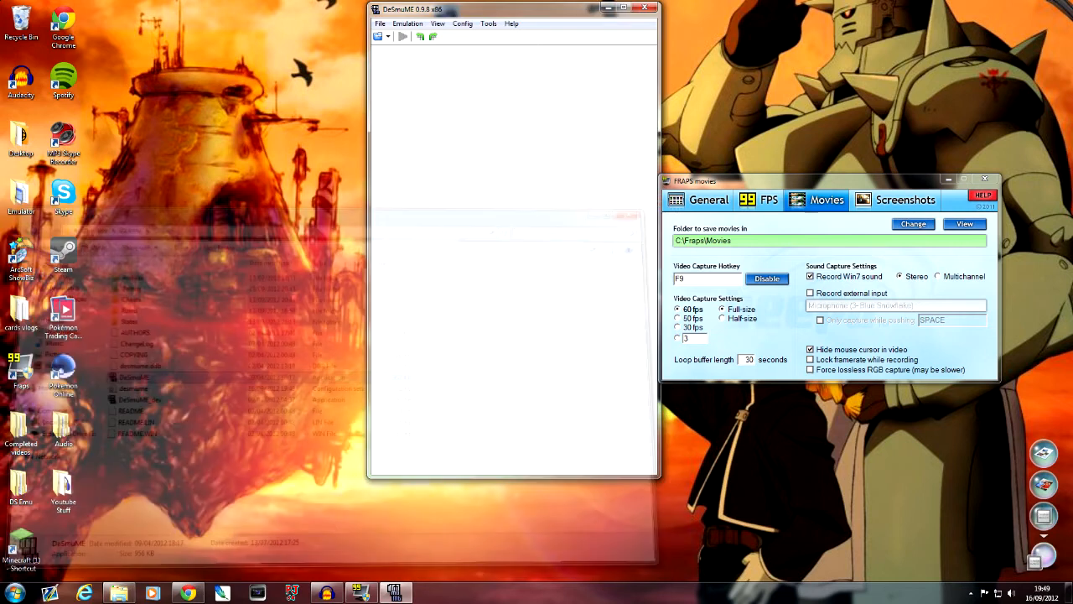
click(380, 22)
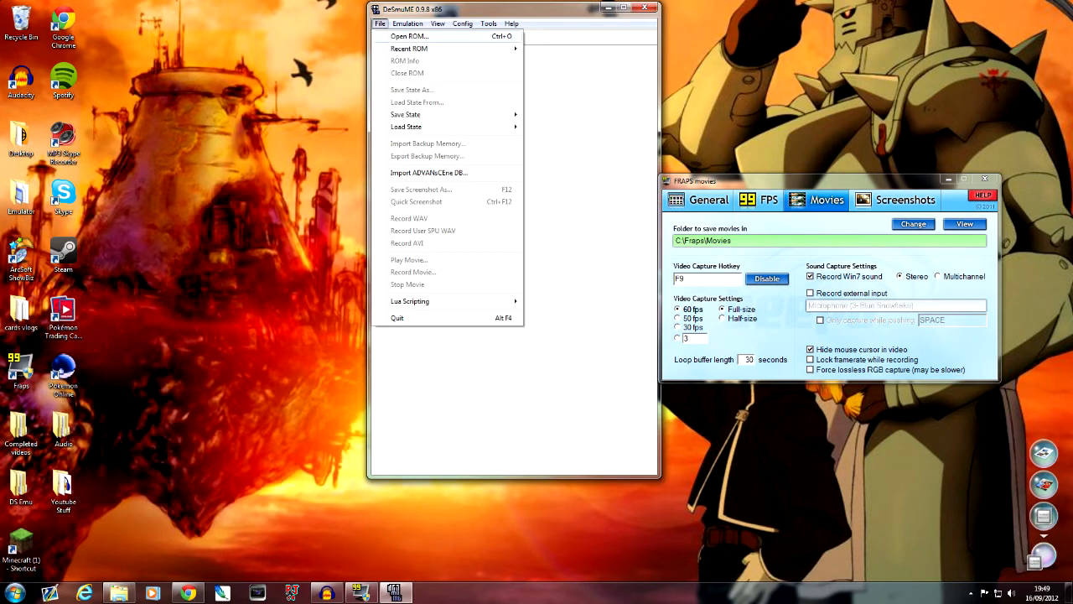